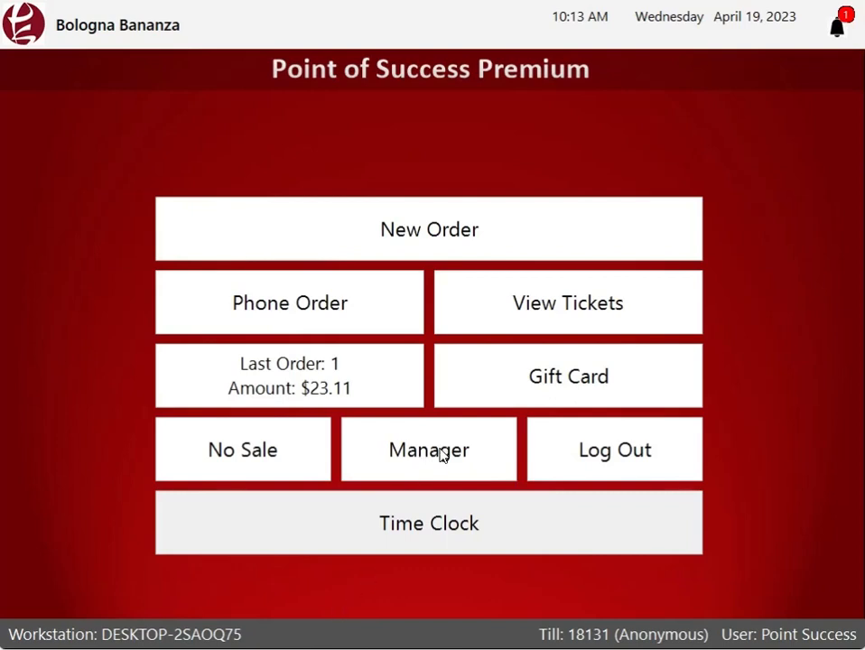
# Enter the Manager Console from the main screen, showing today's $52.47 order summary
pyautogui.click(428, 450)
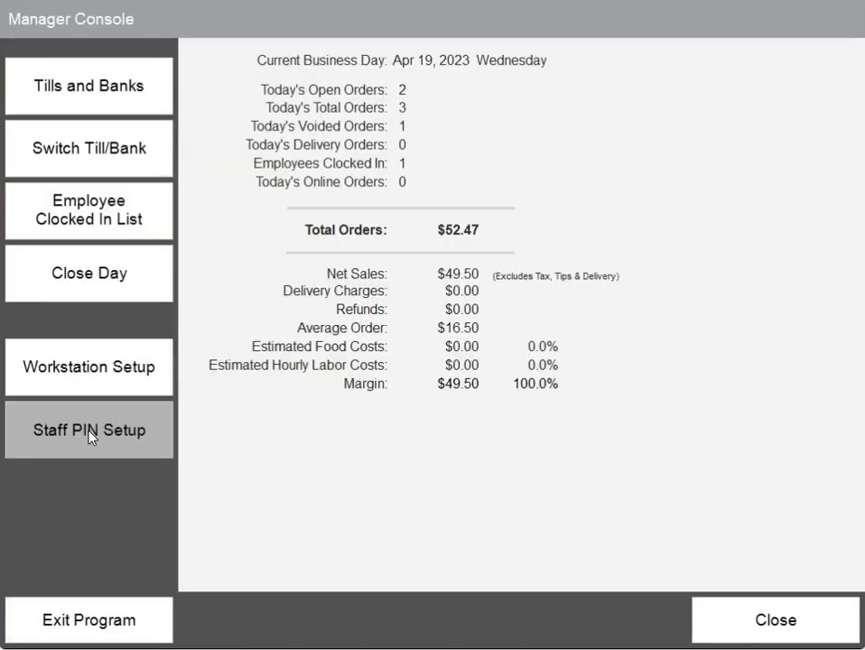
# Bring up the Assign Staff PIN dialog from Staff PIN Setup
pyautogui.click(89, 430)
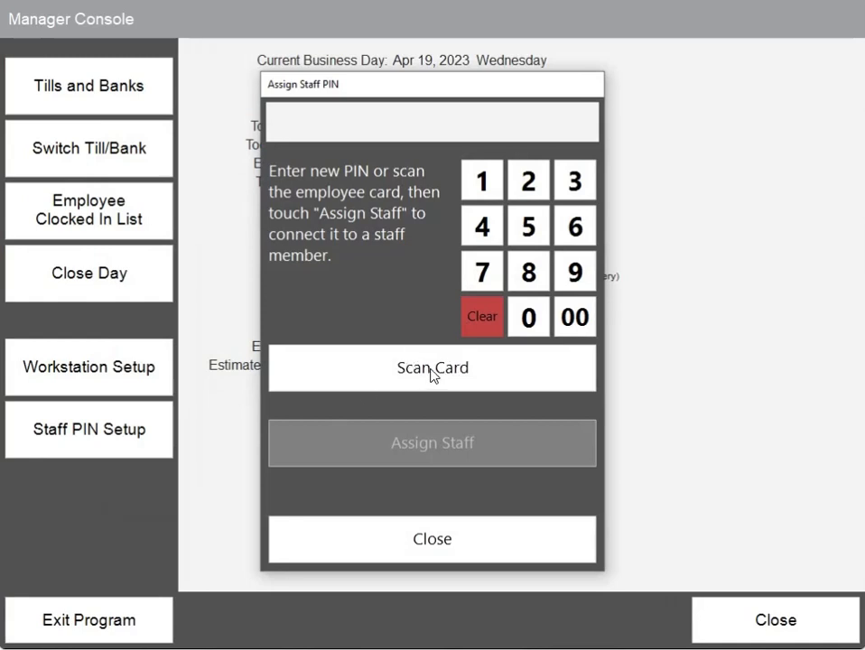
pyautogui.click(431, 369)
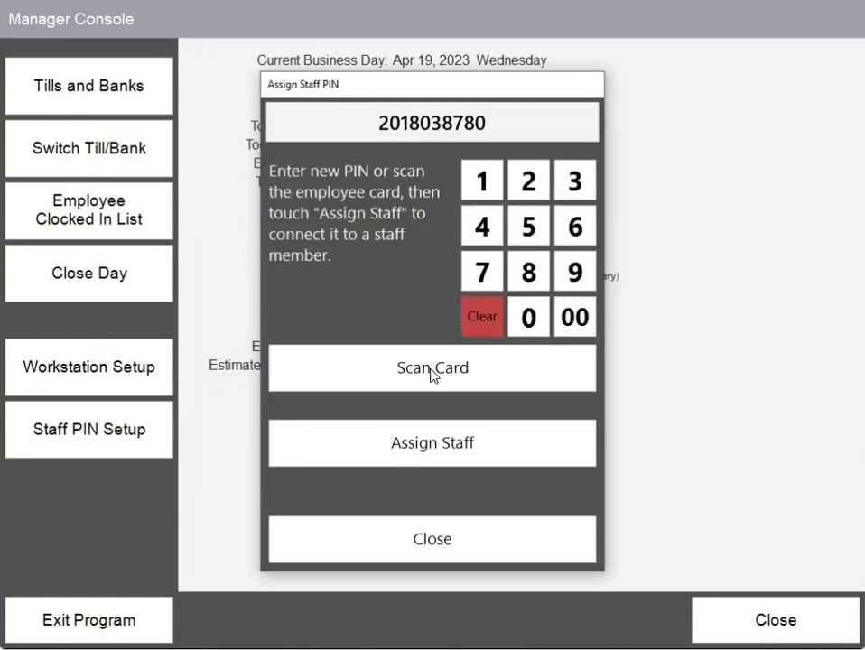
pyautogui.moveTo(461, 192)
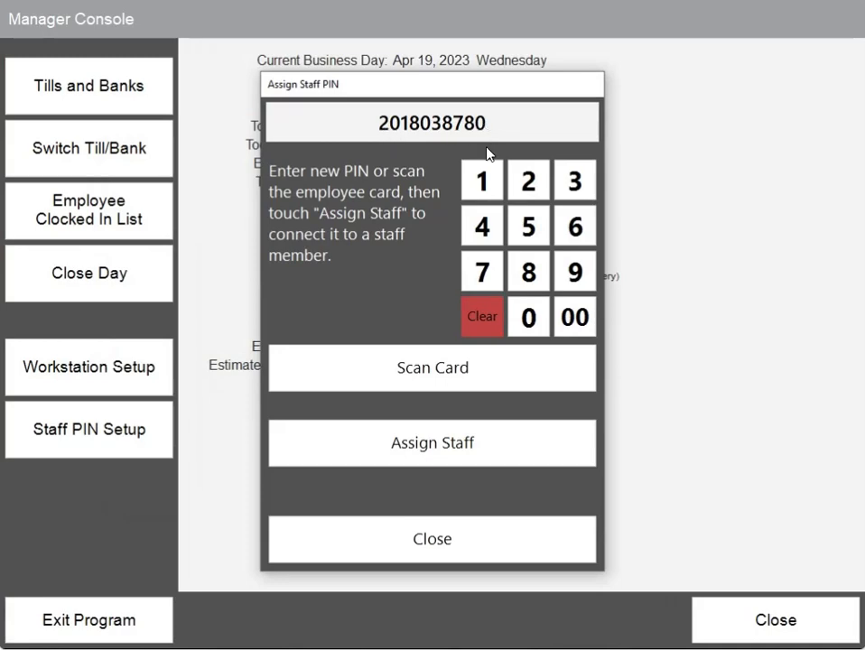
pyautogui.moveTo(434, 452)
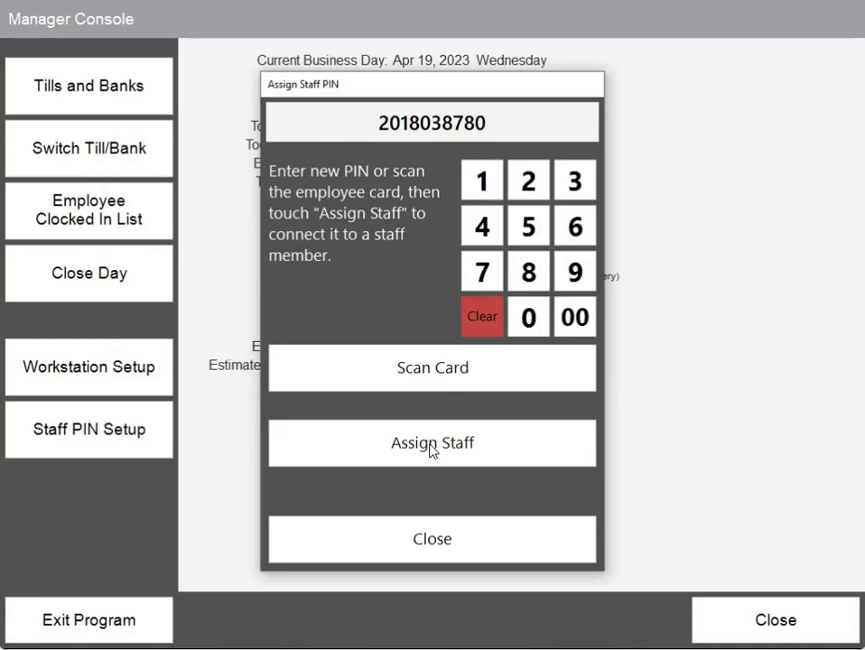
pyautogui.click(431, 443)
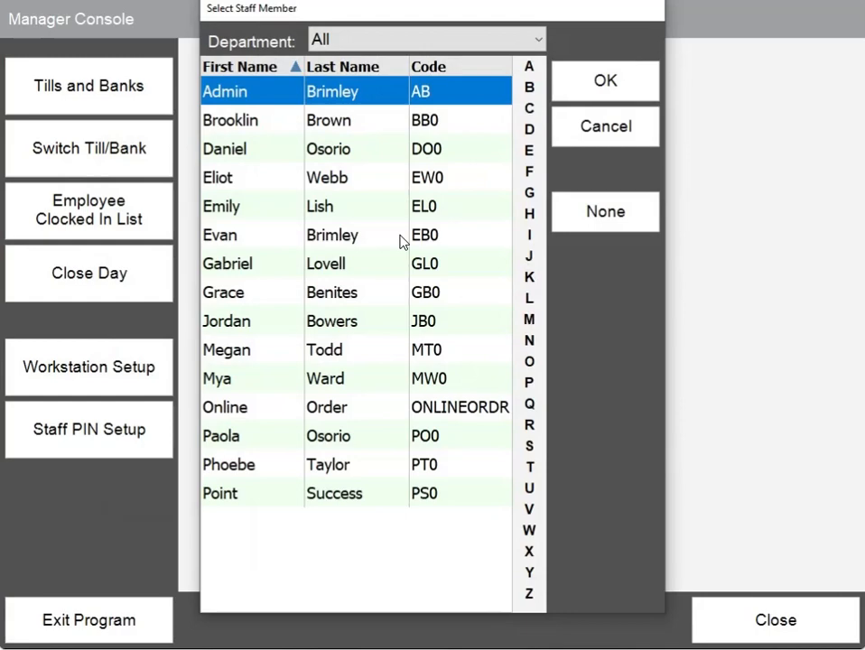
pyautogui.moveTo(394, 90)
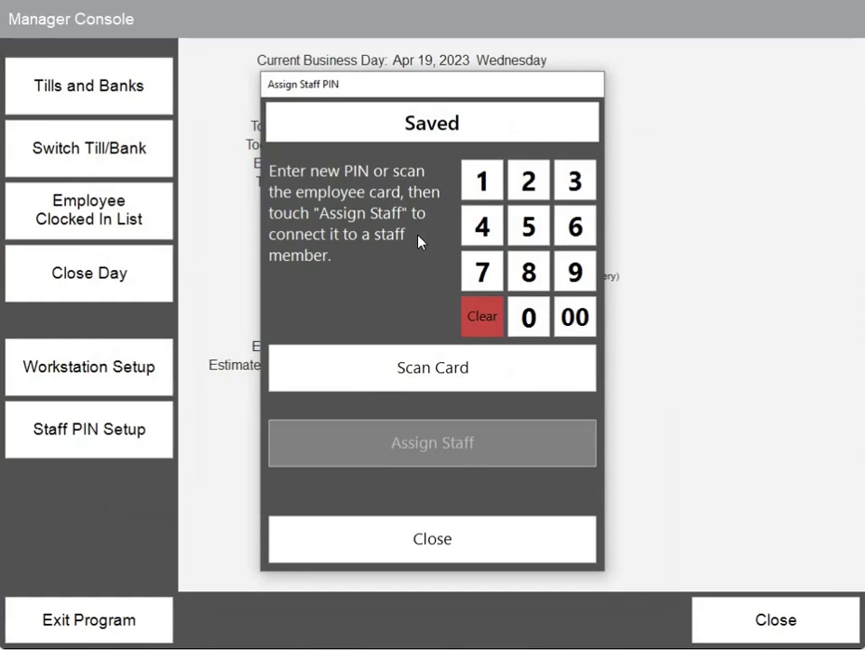
pyautogui.moveTo(423, 242)
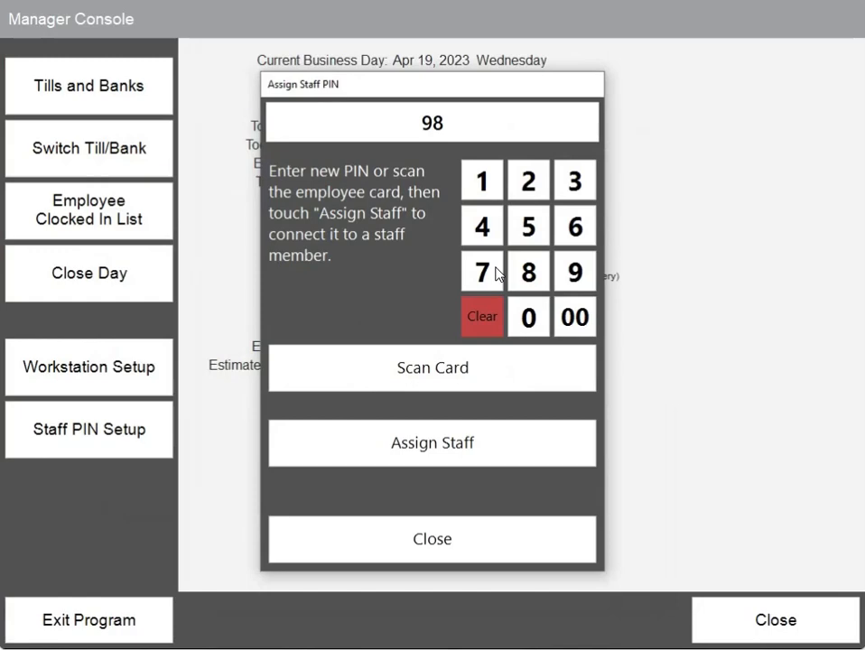
pyautogui.click(574, 226)
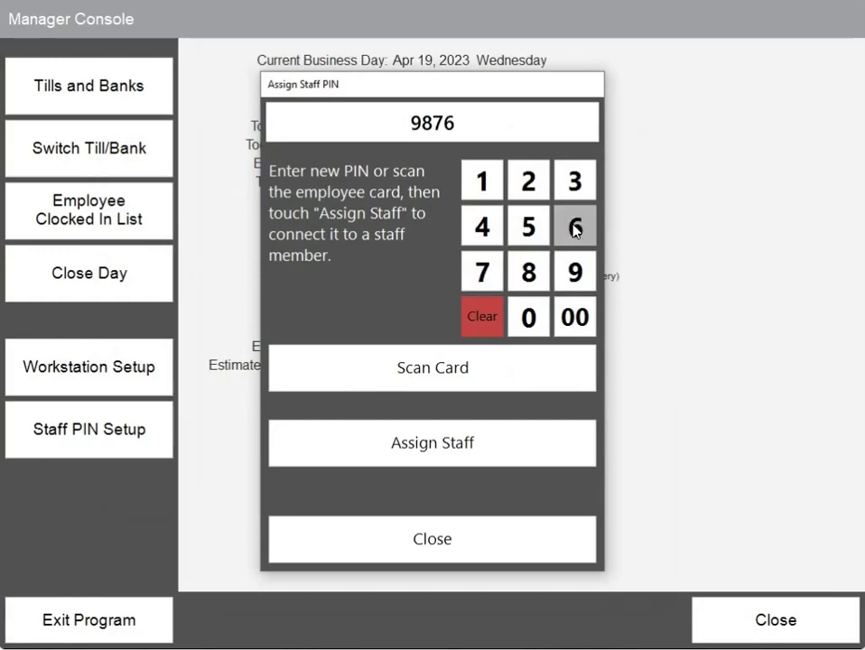
pyautogui.click(431, 443)
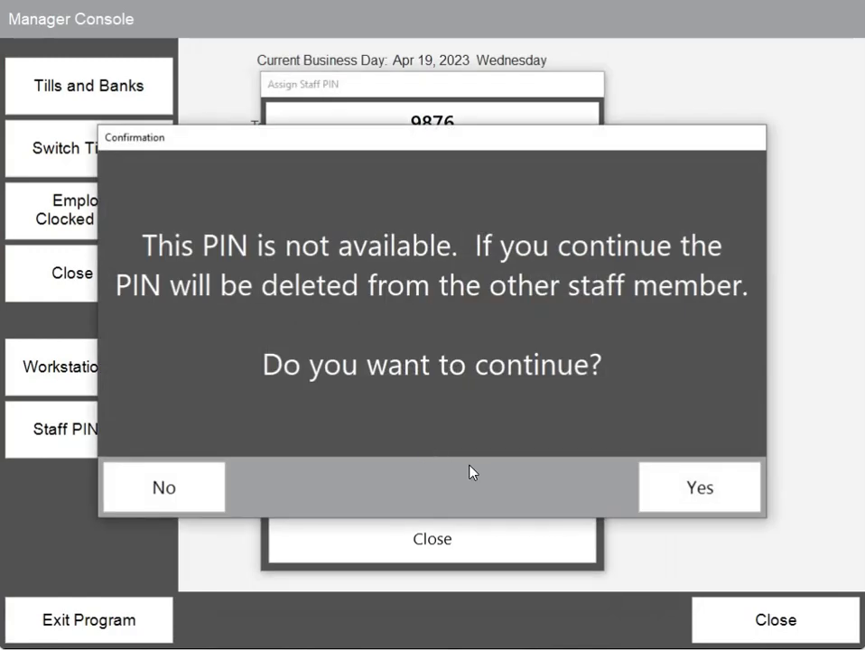
pyautogui.click(699, 488)
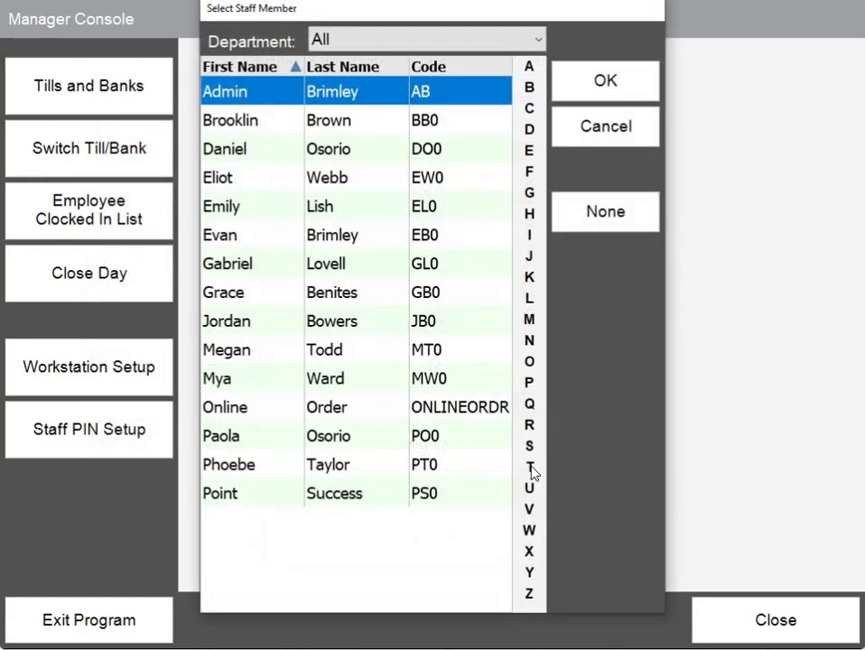
pyautogui.click(251, 464)
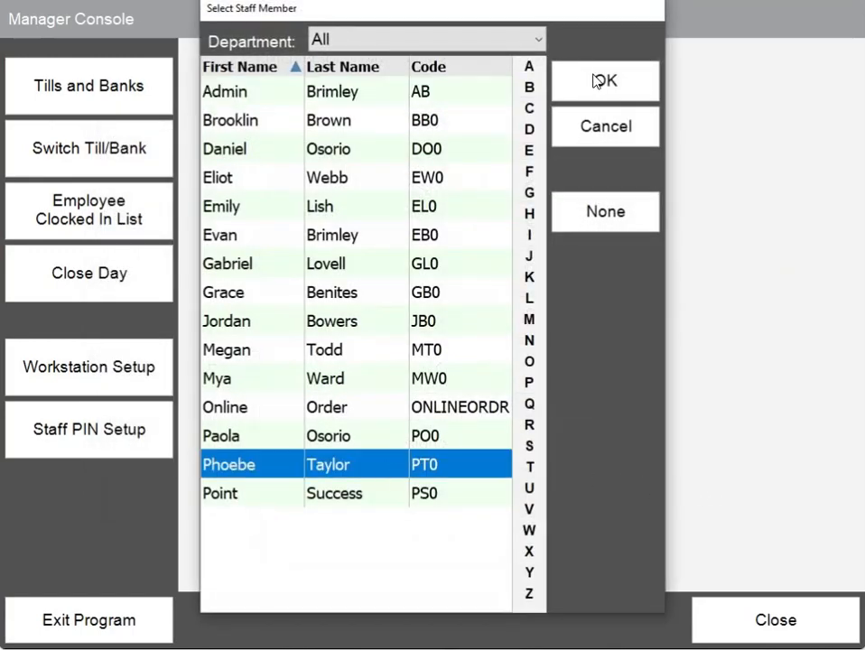
pyautogui.click(605, 80)
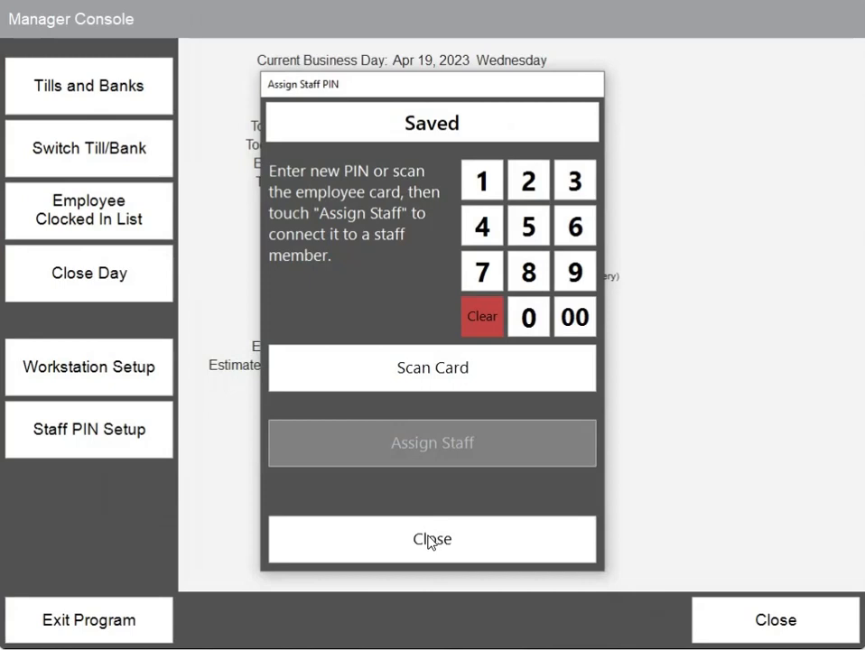